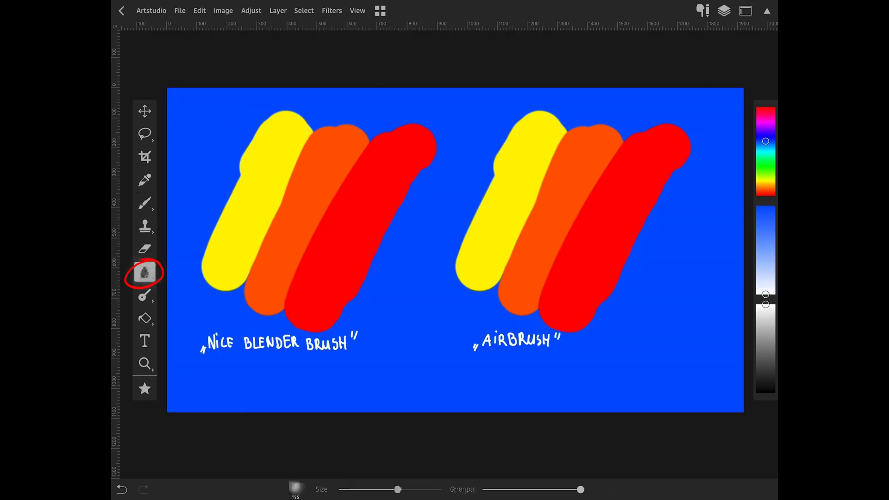
- Choose the Airbrush preset as the Smudge tool's brush from the brush library
{"action": "left_click", "coordinate": [144, 272]}
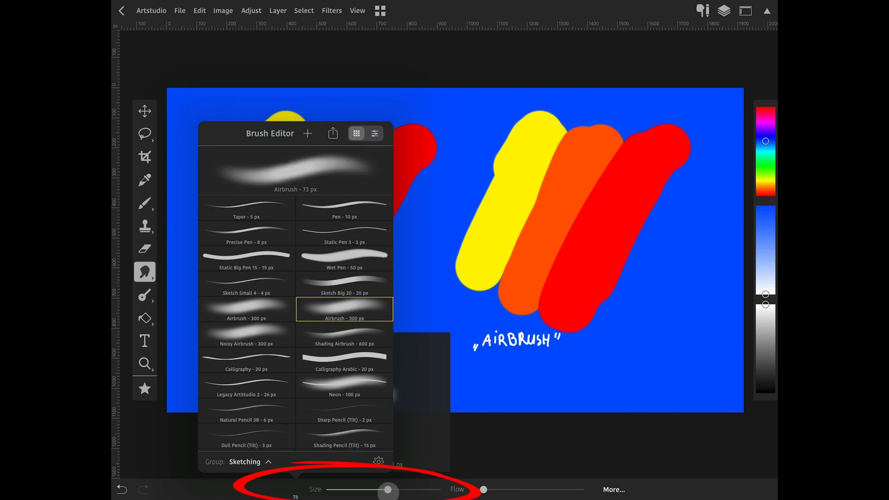
- Enlarge the smudge brush to 100 px and rename it 'Nice Blend Brush' in its settings
{"action": "left_click_drag", "start_coordinate": [387, 489], "coordinate": [395, 489]}
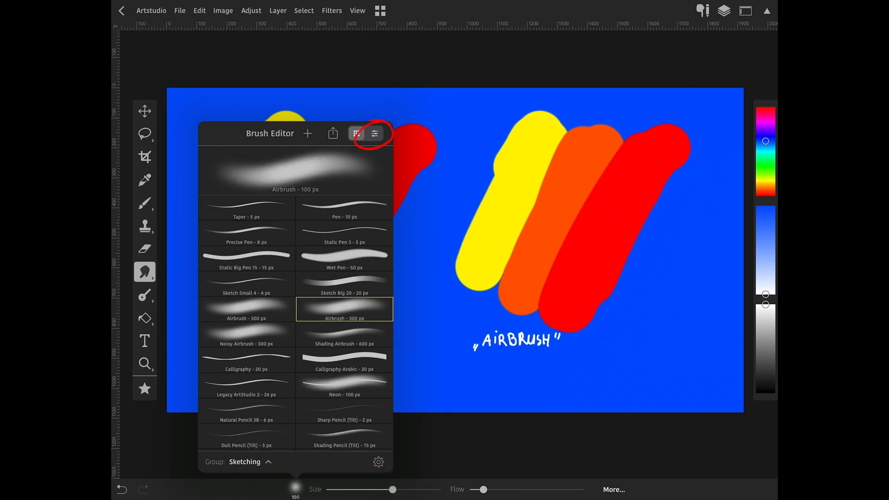
{"action": "left_click", "coordinate": [373, 133]}
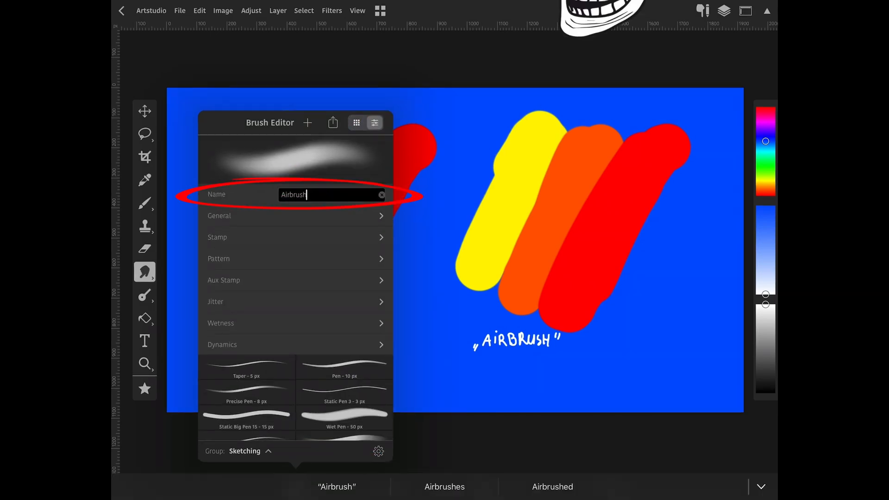
{"action": "type", "text": "Nice Blend Brush"}
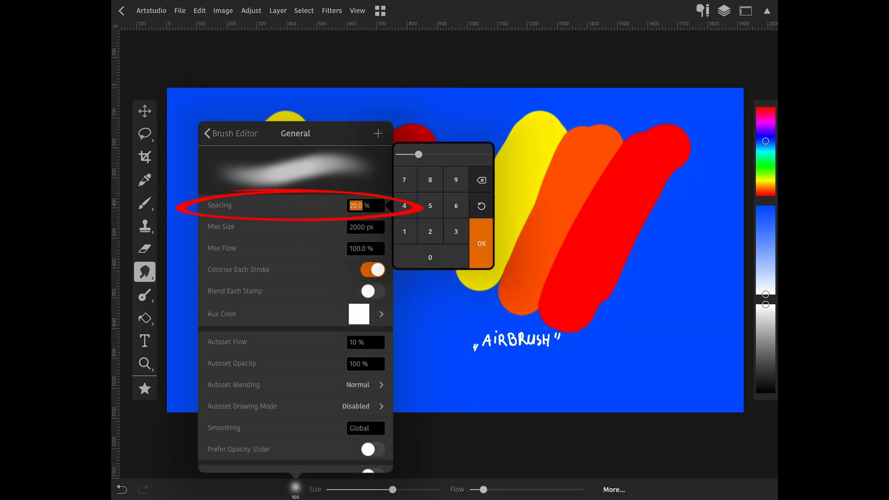
- Confirm 20% spacing, enable Jitter scattering, and save the result as a new brush
{"action": "left_click", "coordinate": [481, 243]}
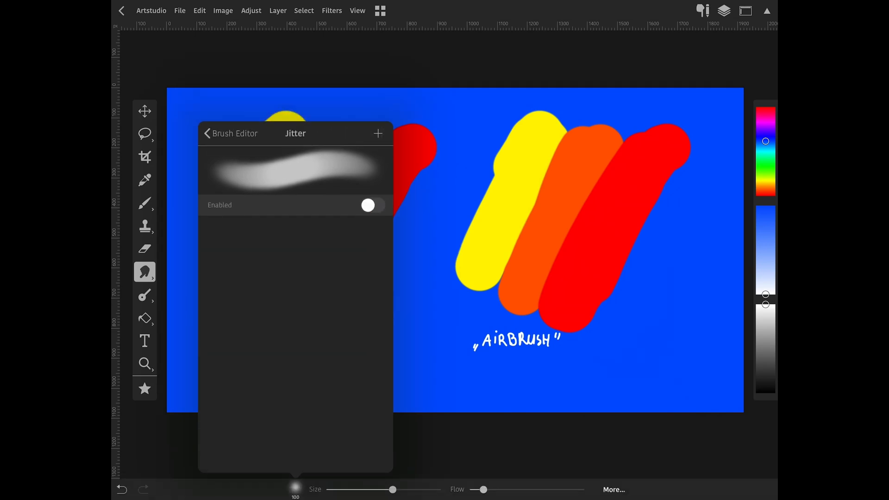
{"action": "left_click", "coordinate": [367, 205]}
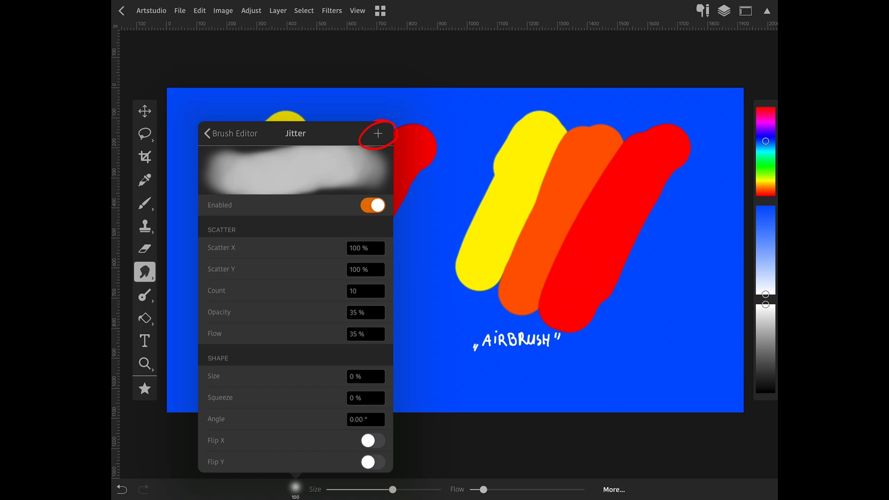
{"action": "left_click", "coordinate": [378, 133]}
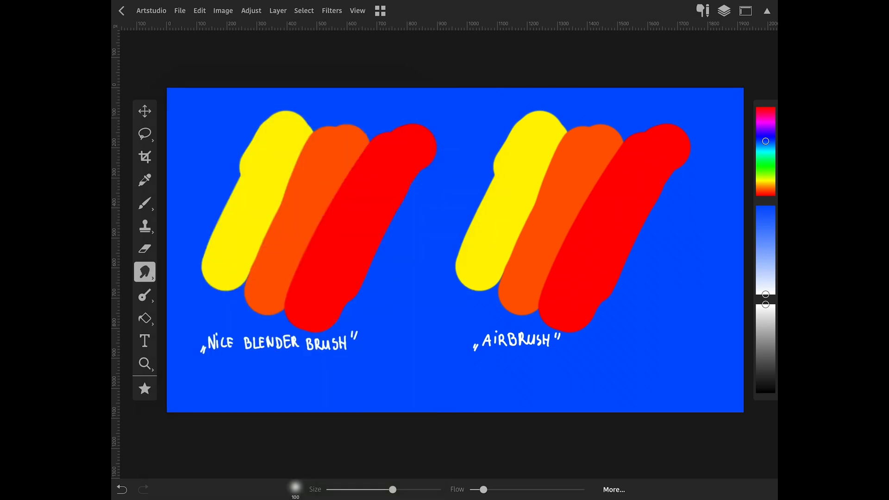
- Smudge together the yellow, orange and red strokes of both samples with the 300 px brush
{"action": "left_click_drag", "start_coordinate": [256, 158], "coordinate": [295, 280]}
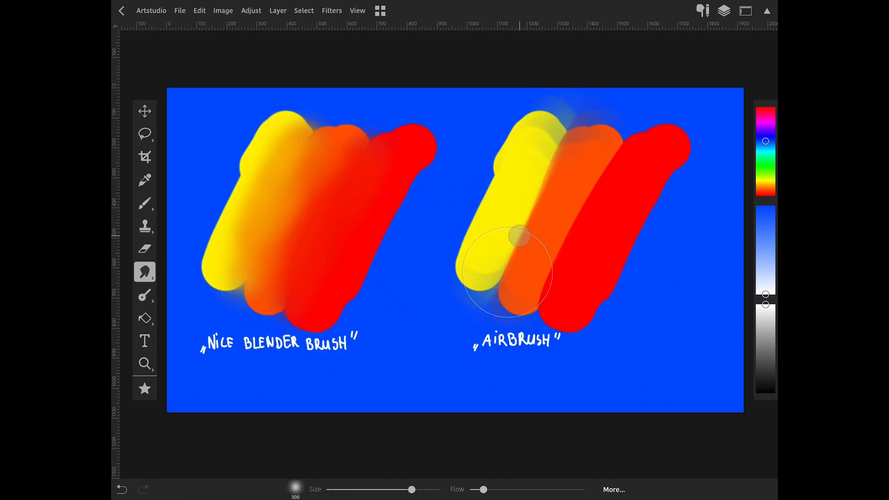
{"action": "left_click_drag", "start_coordinate": [513, 275], "coordinate": [604, 177]}
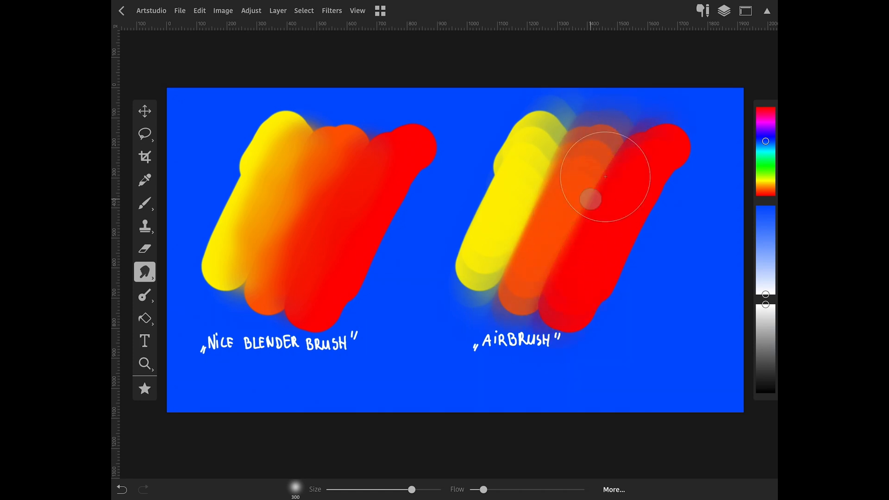